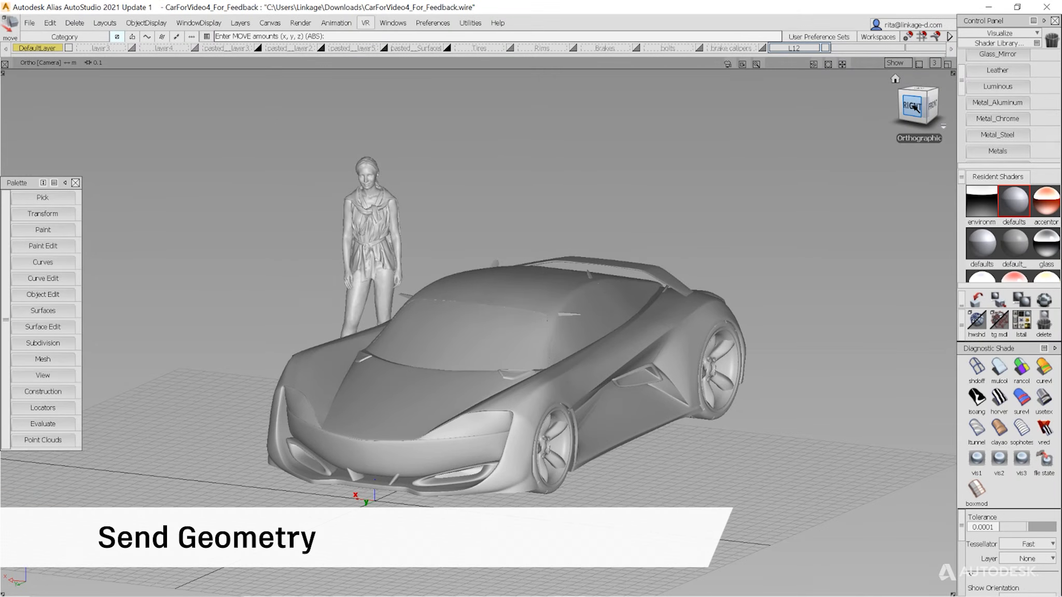
- Check the car from front, side and top, then choose the Create in VR geometry output
click(918, 103)
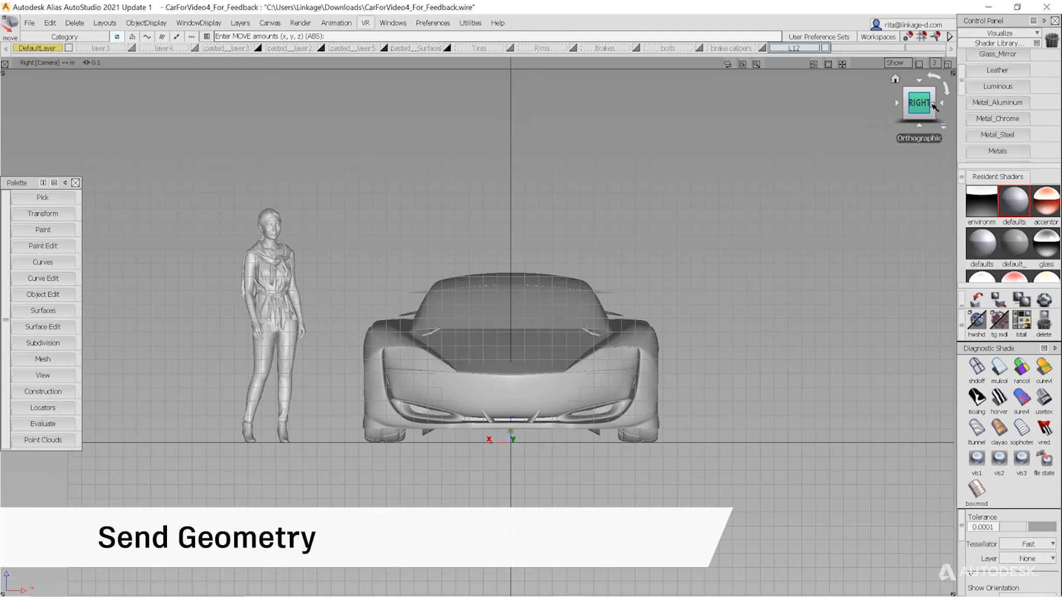
click(918, 103)
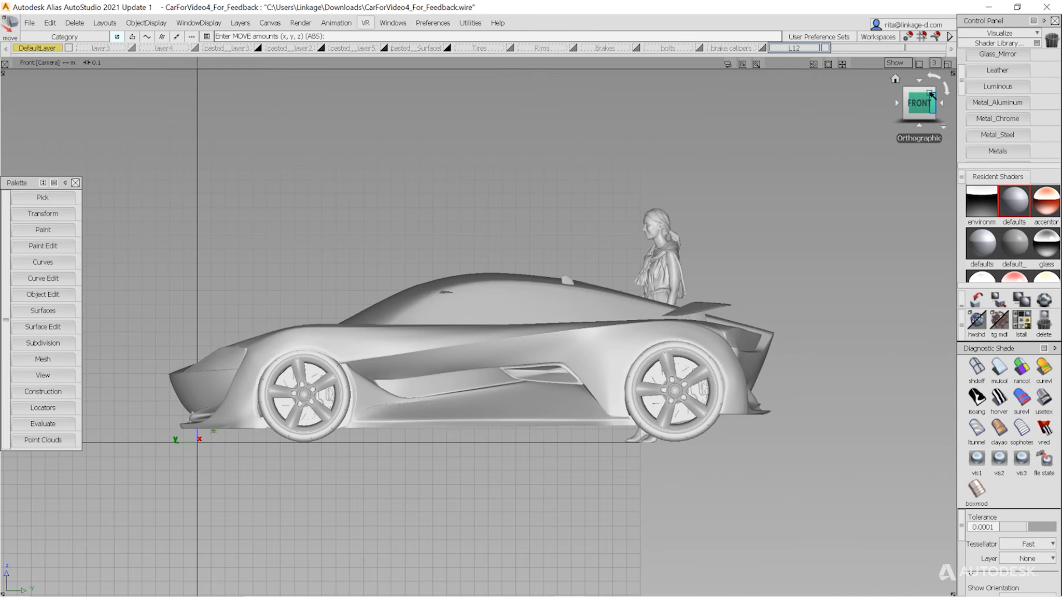
click(917, 103)
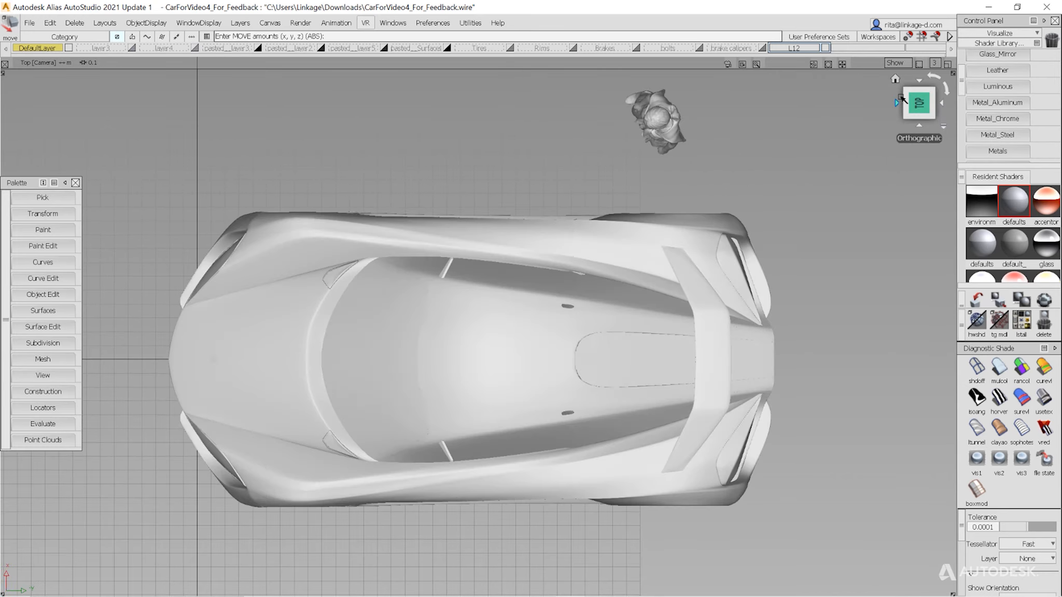
click(918, 103)
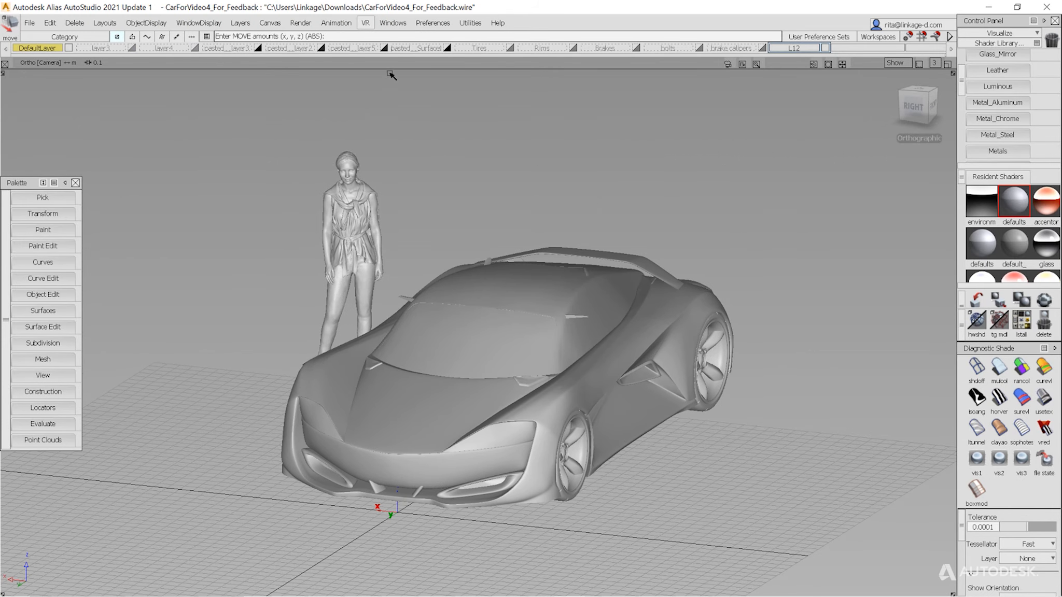
click(365, 22)
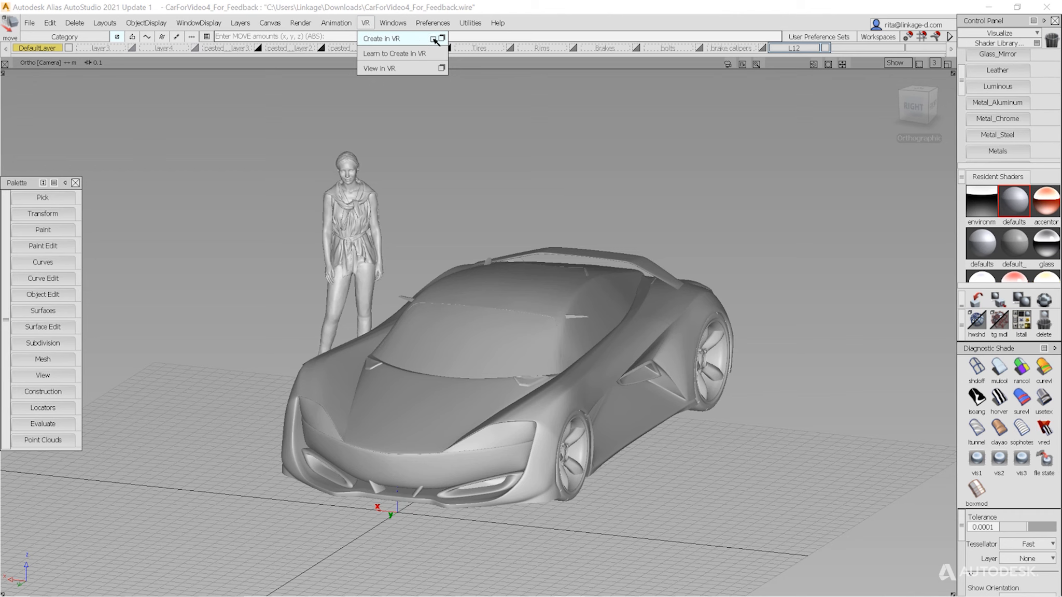
click(381, 38)
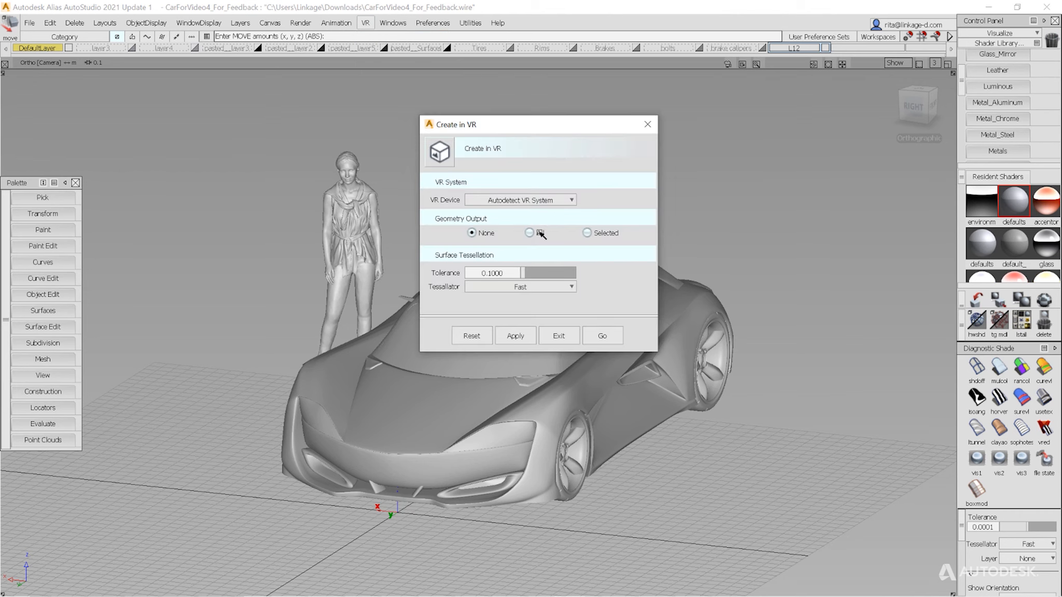
click(528, 233)
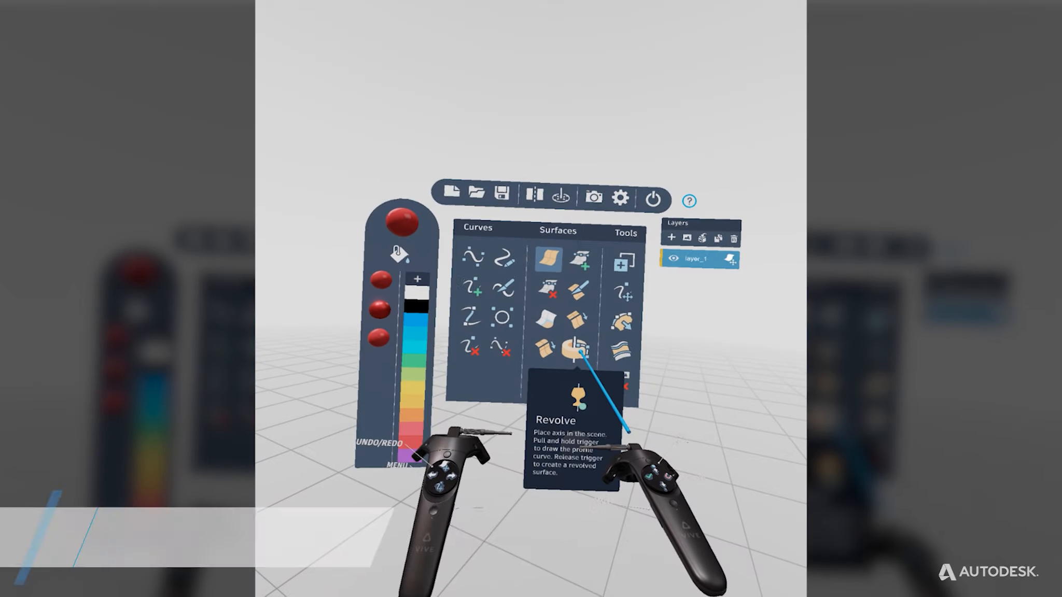
- Select the Revolve tool from the Surfaces palette in Create VR
click(575, 347)
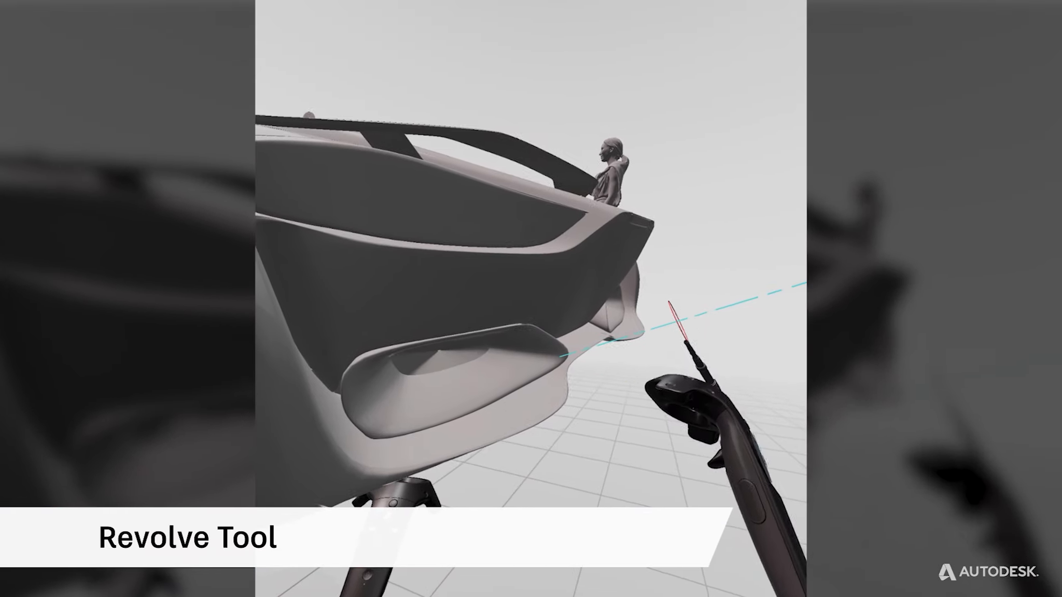